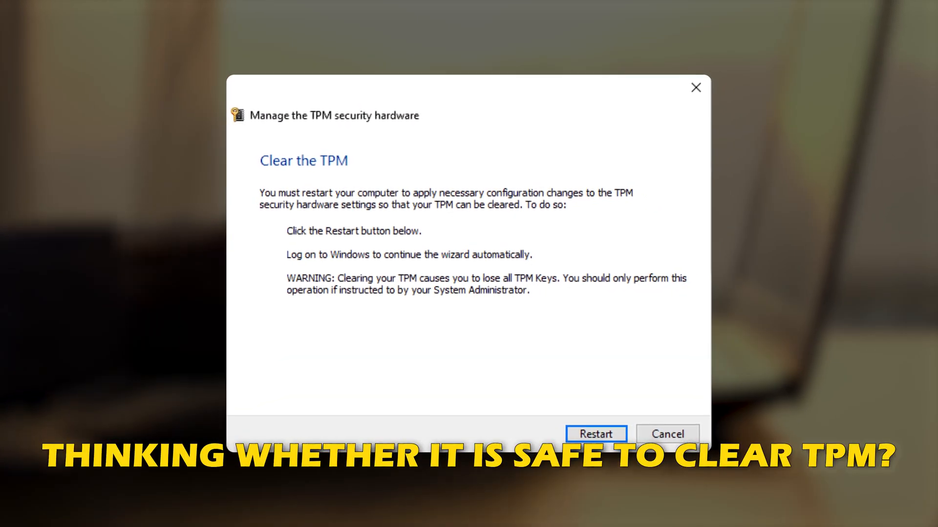
# Step: Run tpm.msc from the Run dialog to open the local TPM Management console
pyautogui.click(596, 434)
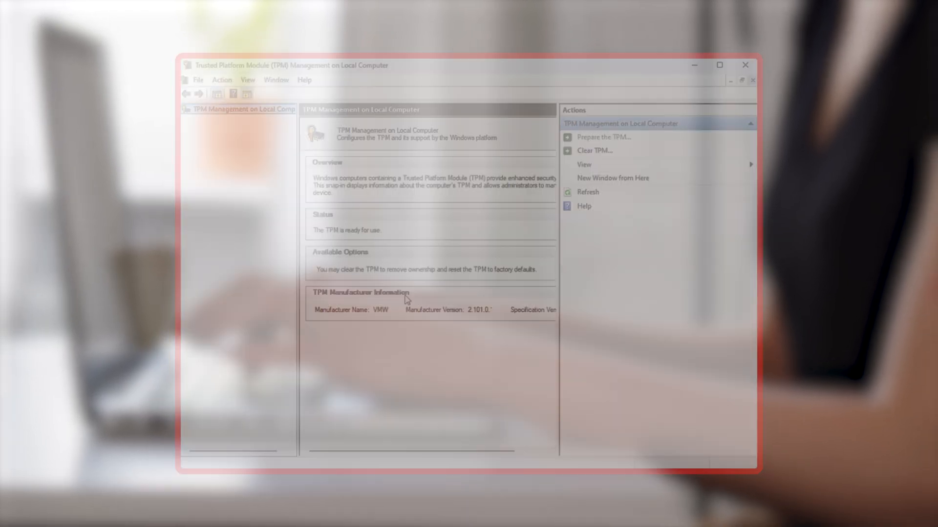
pyautogui.click(594, 150)
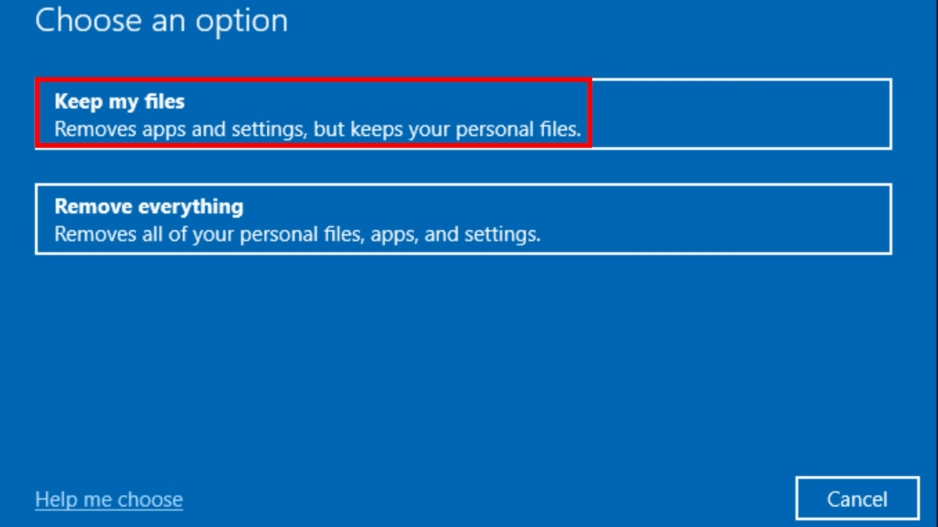
pyautogui.click(311, 220)
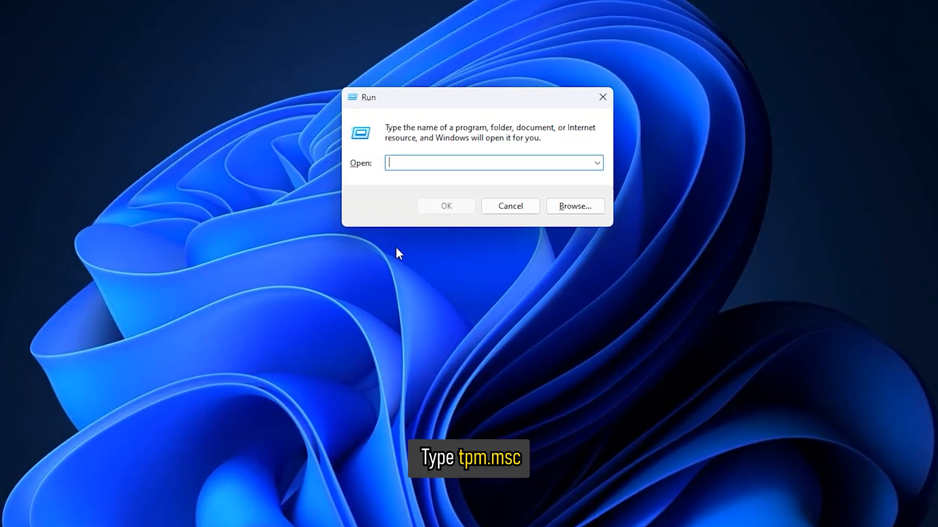
pyautogui.write('tpm.msc')
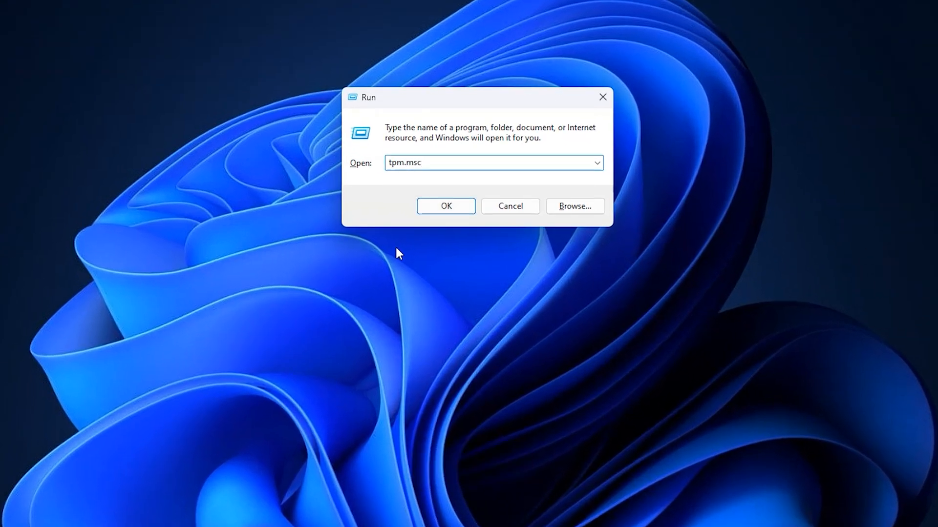
pyautogui.click(445, 206)
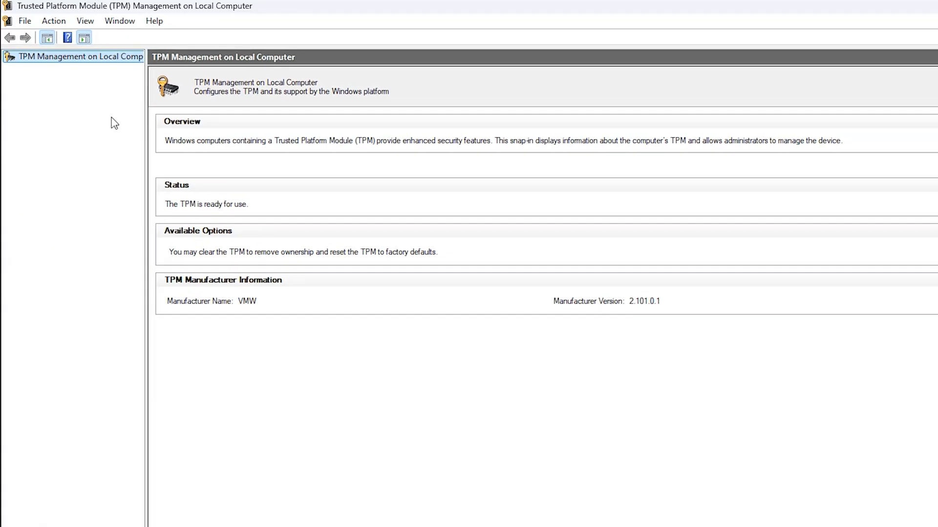
# Step: Open the Action menu to reveal the Clear TPM and Prepare the TPM options
pyautogui.click(53, 20)
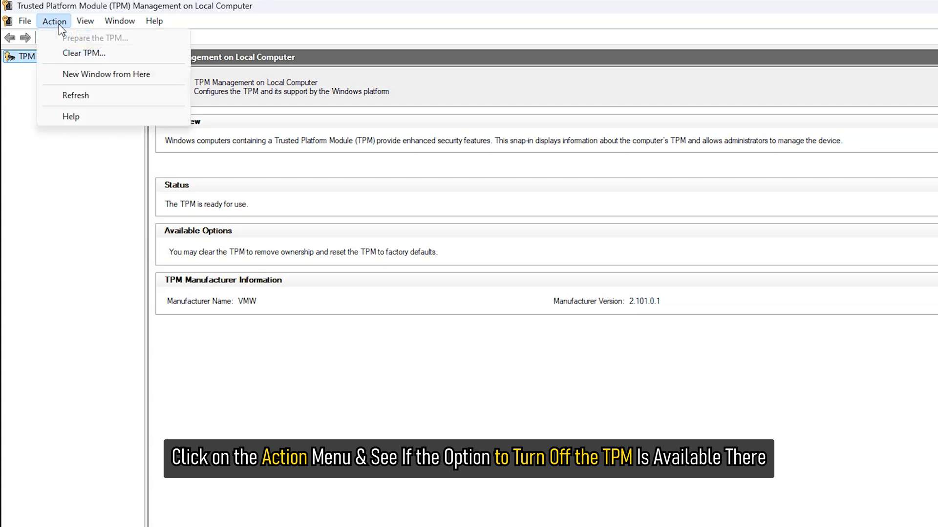
pyautogui.moveTo(62, 31)
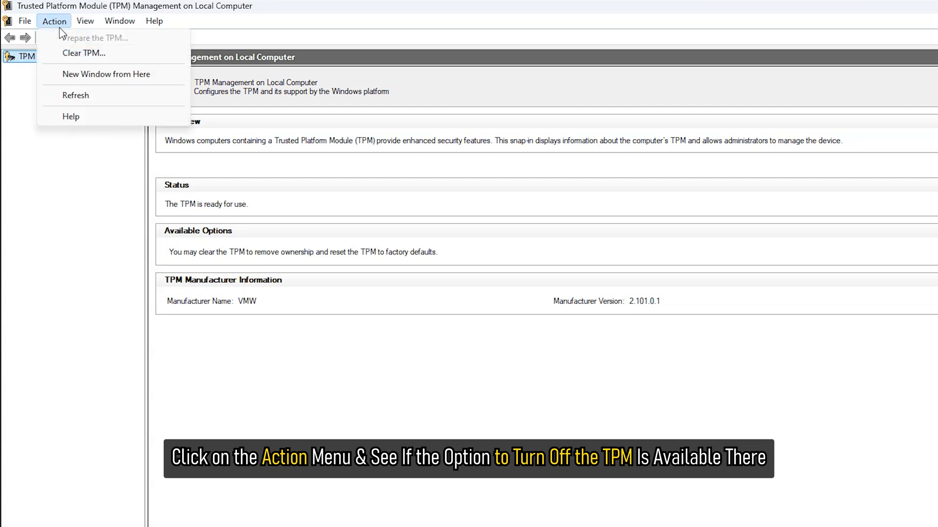
pyautogui.moveTo(54, 38)
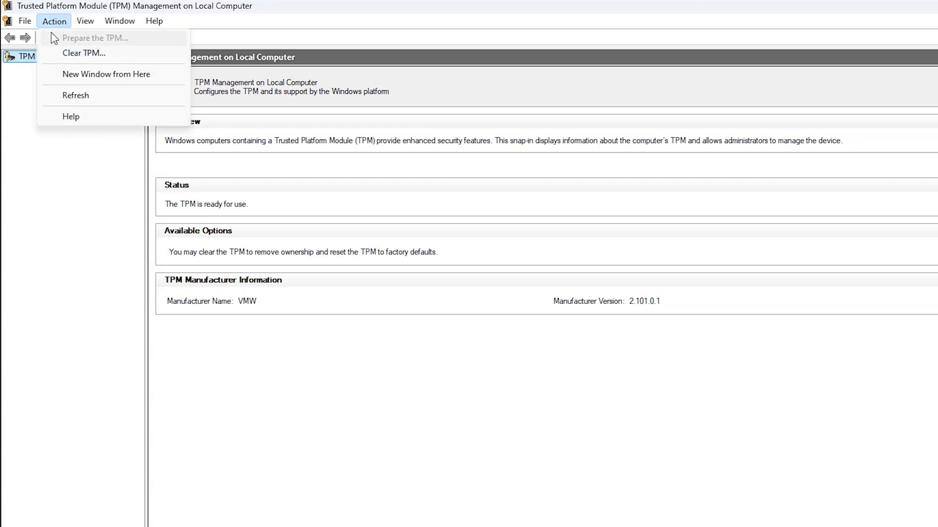